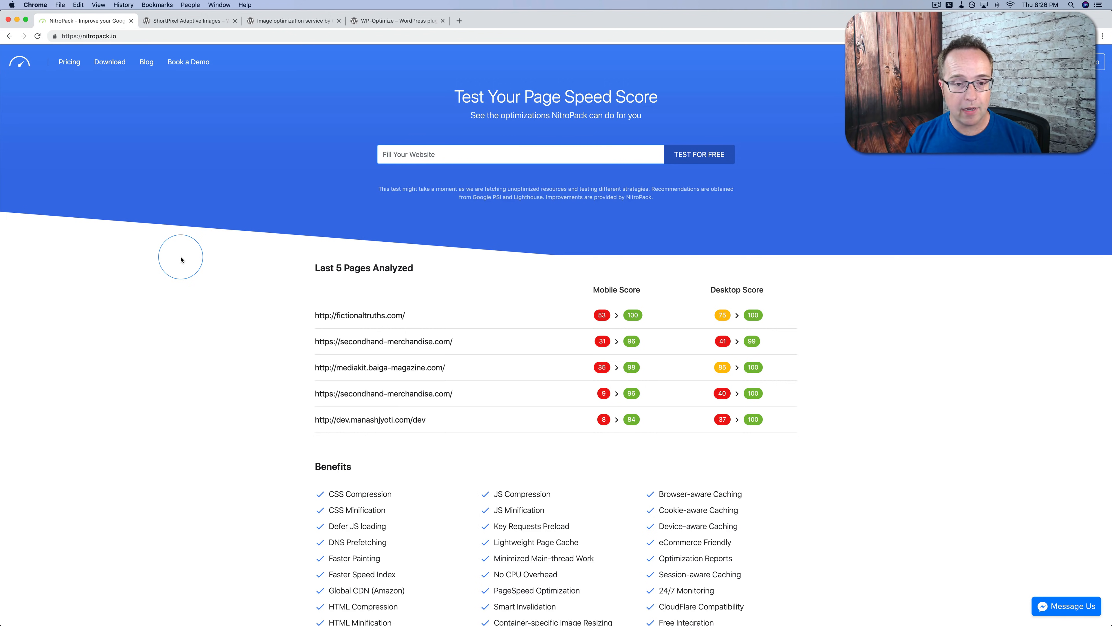
{"action": "mouse_move", "coordinate": [185, 257]}
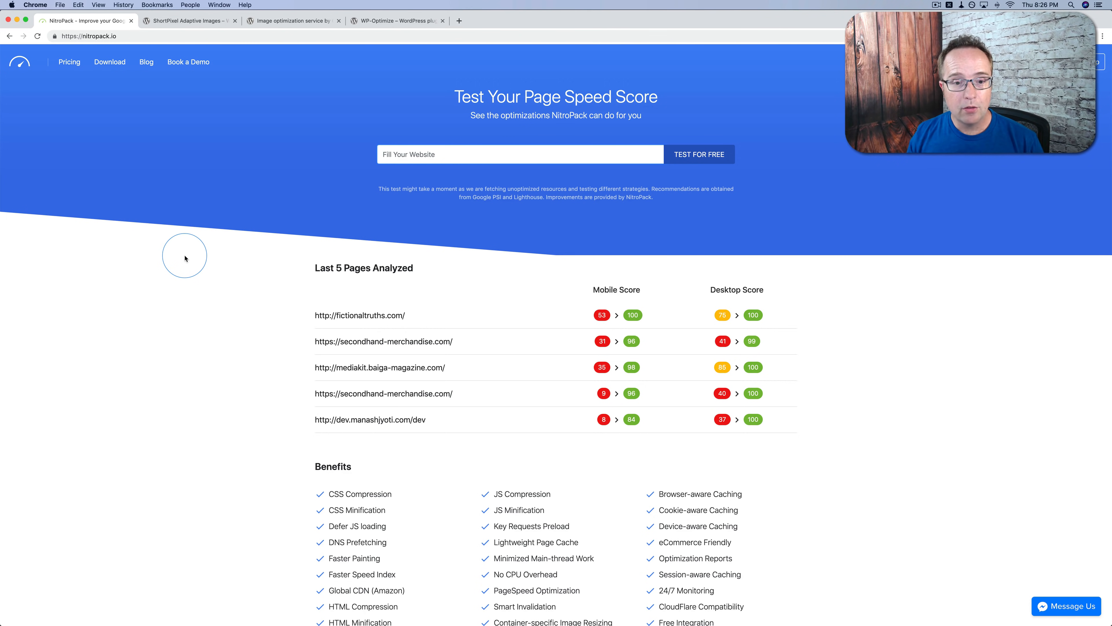
Switch to the ShortPixel Adaptive Images plugin page on WordPress.org
{"action": "left_click", "coordinate": [188, 21]}
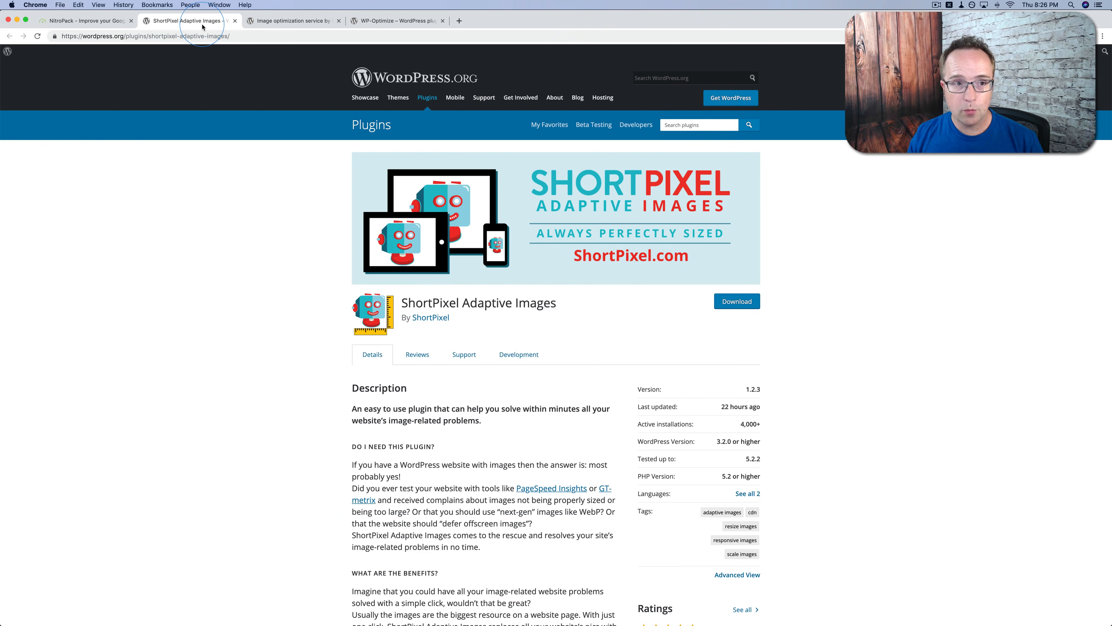
{"action": "mouse_move", "coordinate": [755, 338]}
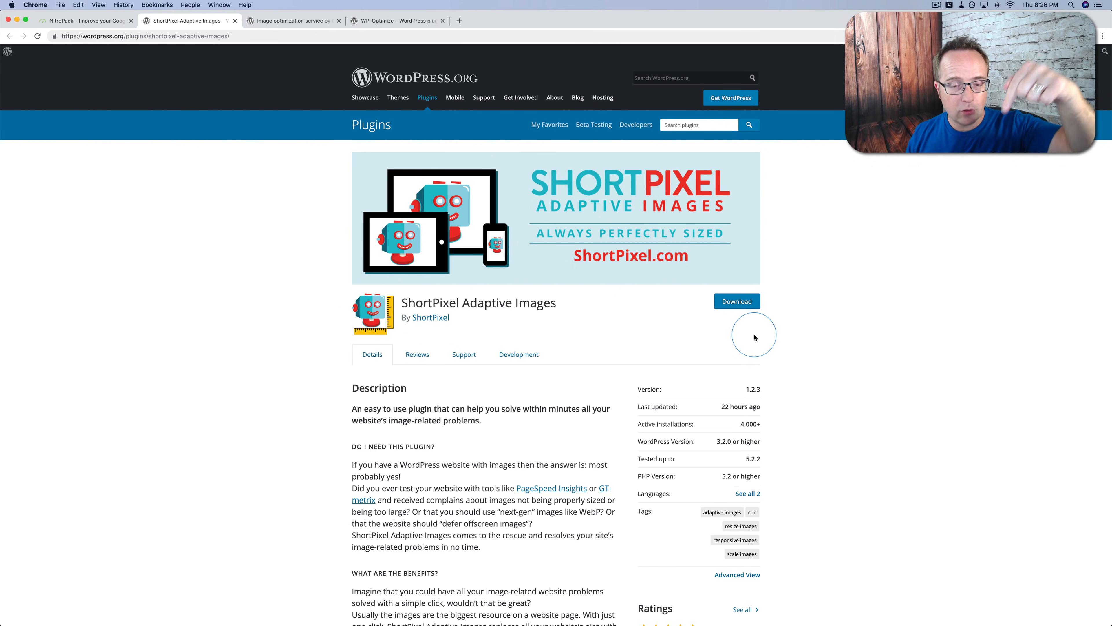
{"action": "mouse_move", "coordinate": [179, 184]}
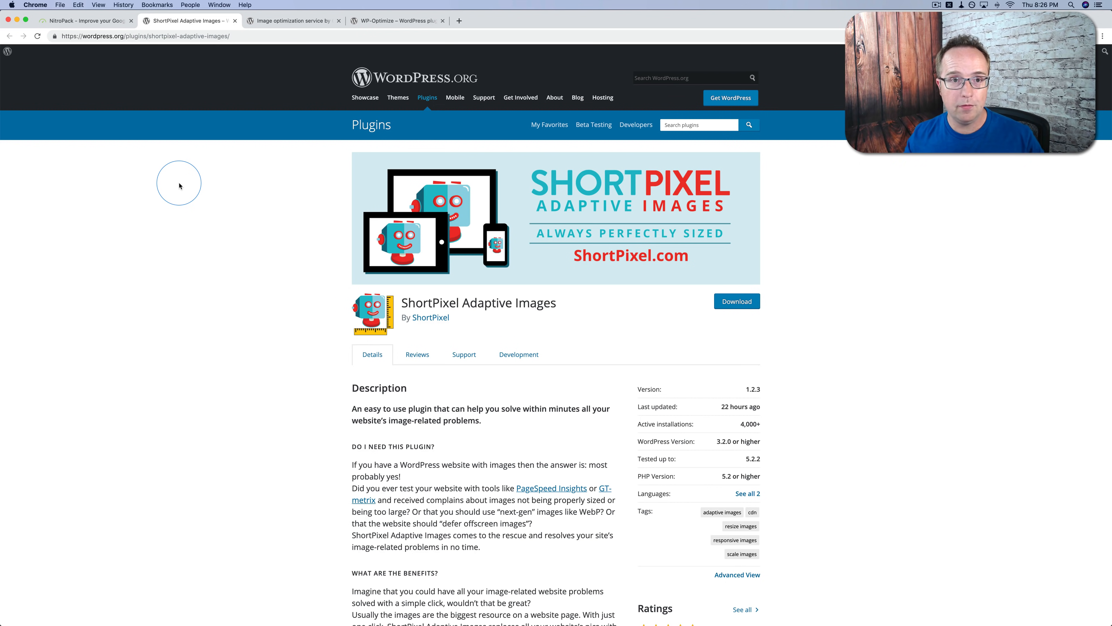
Switch to the Optimole image optimization service plugin page on WordPress.org
{"action": "left_click", "coordinate": [290, 19]}
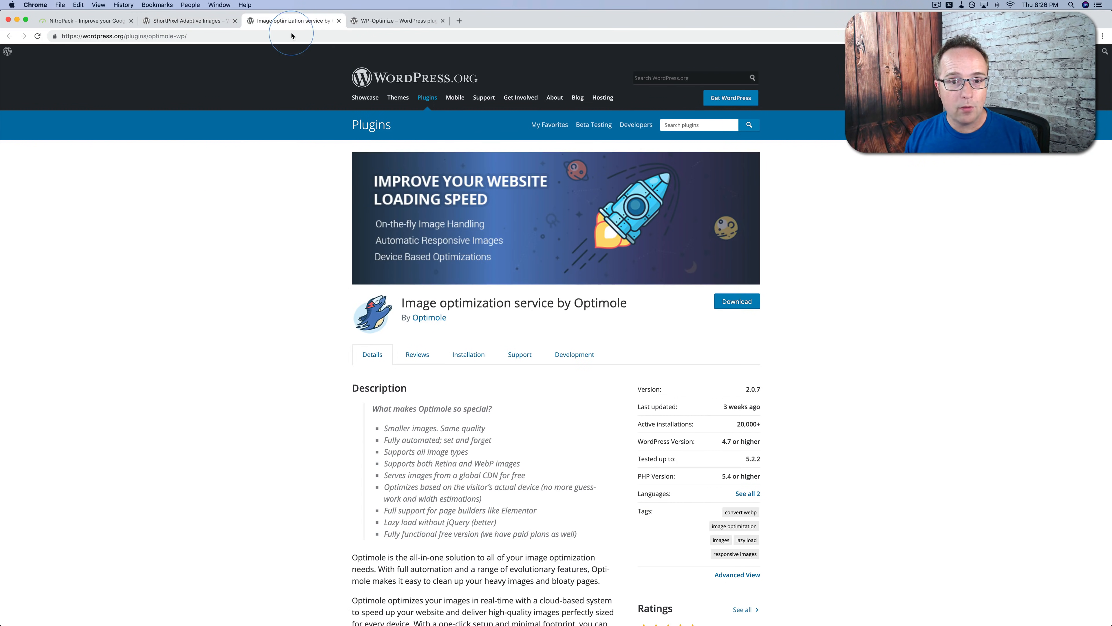
{"action": "mouse_move", "coordinate": [314, 327]}
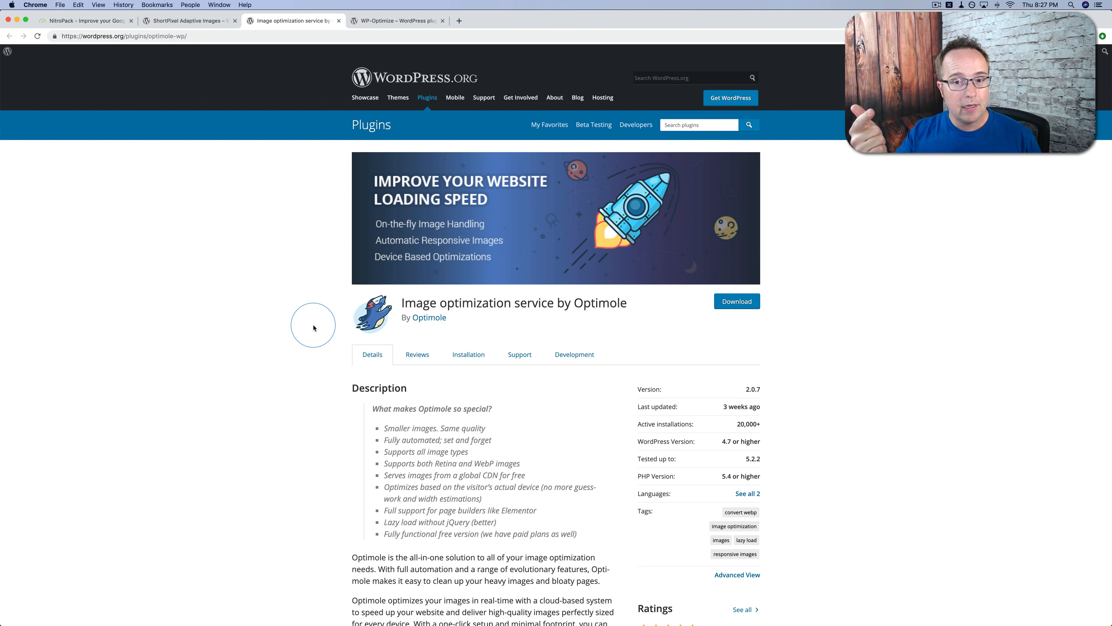
{"action": "mouse_move", "coordinate": [405, 256]}
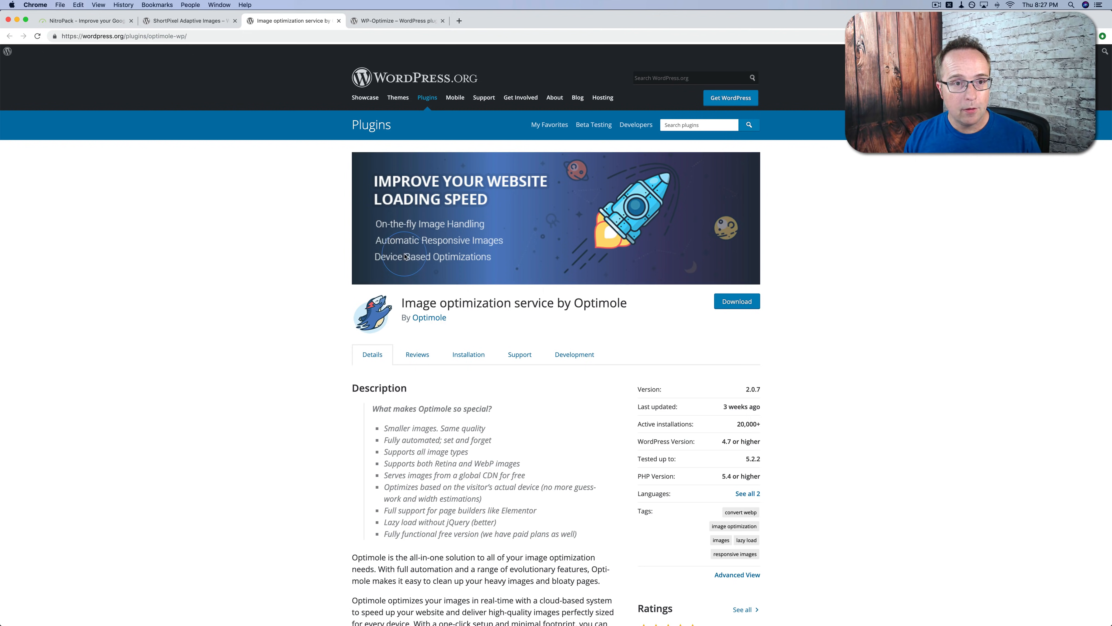
View the WP-Optimize plugin page and its Major Features list and ratings
{"action": "left_click", "coordinate": [395, 20]}
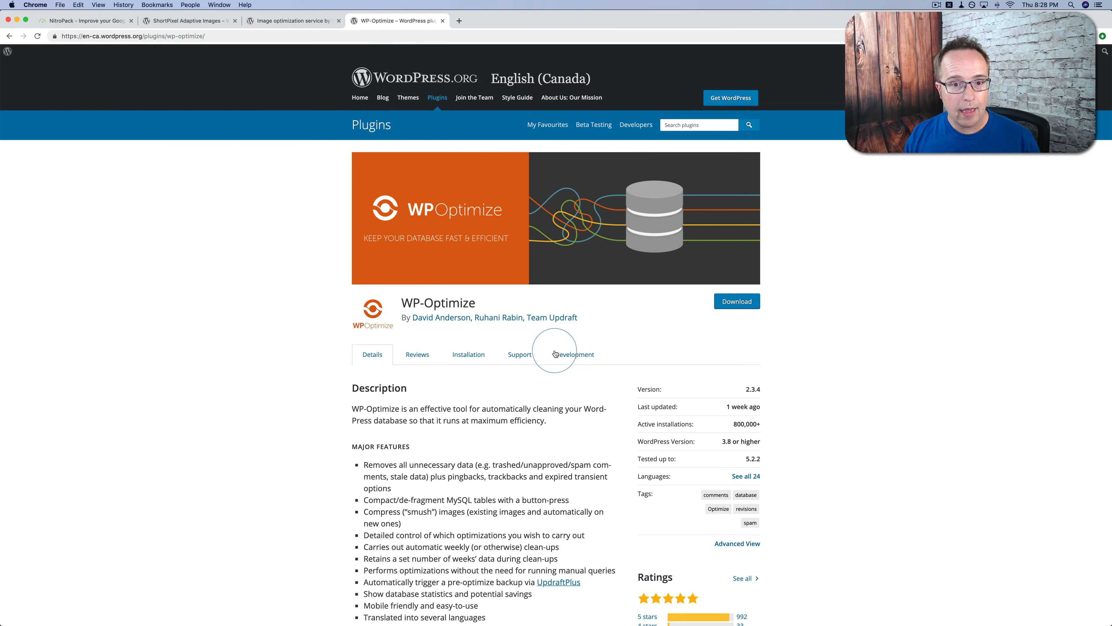
{"action": "mouse_move", "coordinate": [342, 230]}
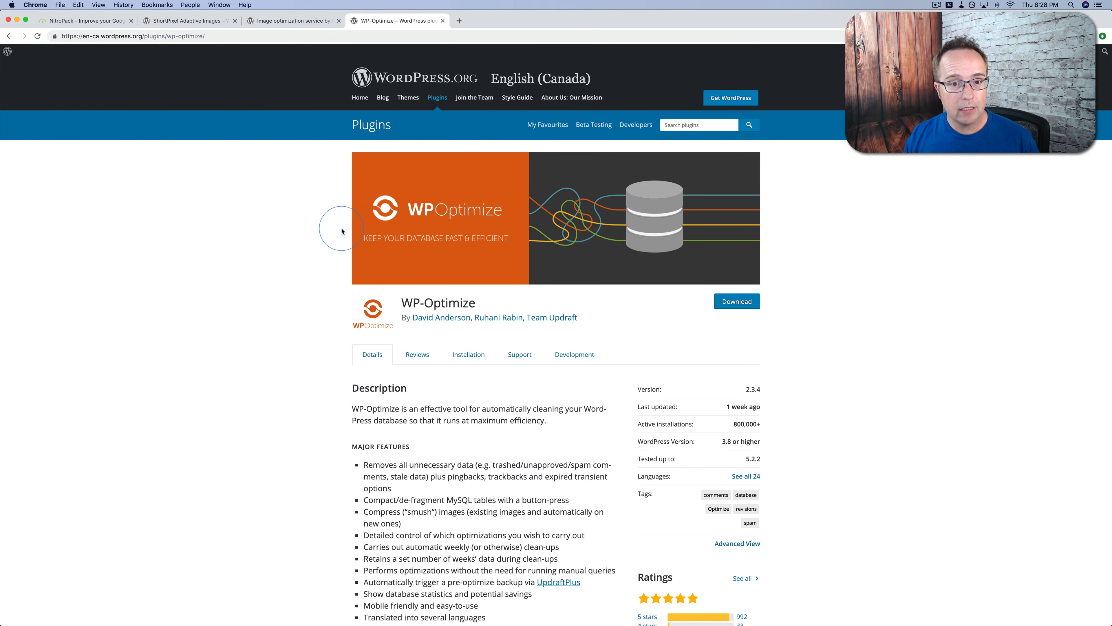
{"action": "scroll", "scroll_direction": "down", "scroll_amount": 3}
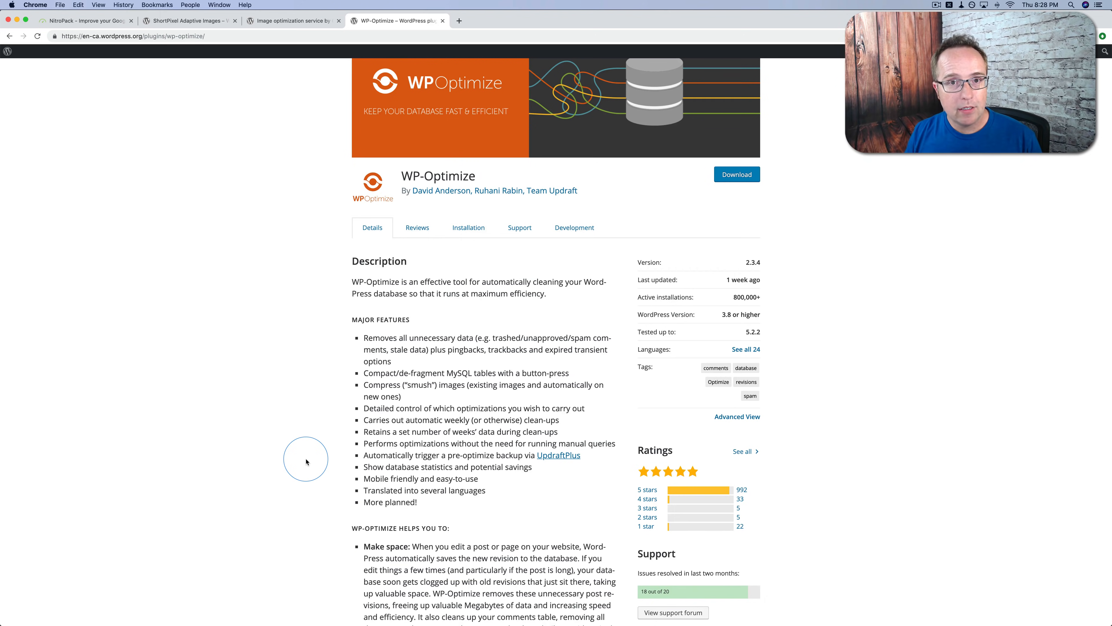
{"action": "mouse_move", "coordinate": [319, 433]}
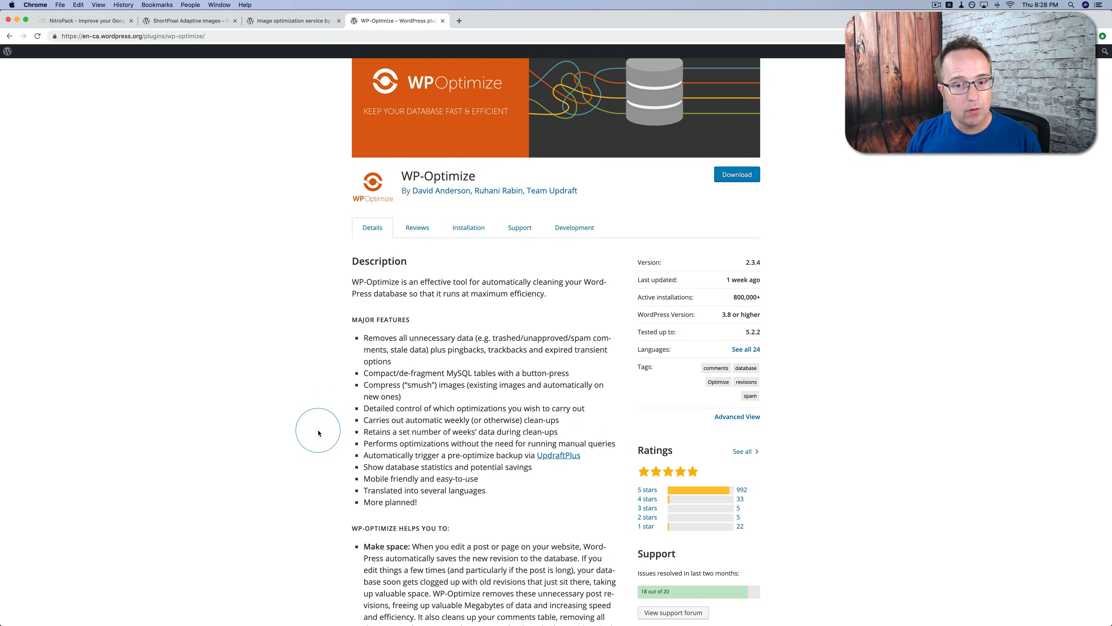
{"action": "mouse_move", "coordinate": [319, 397]}
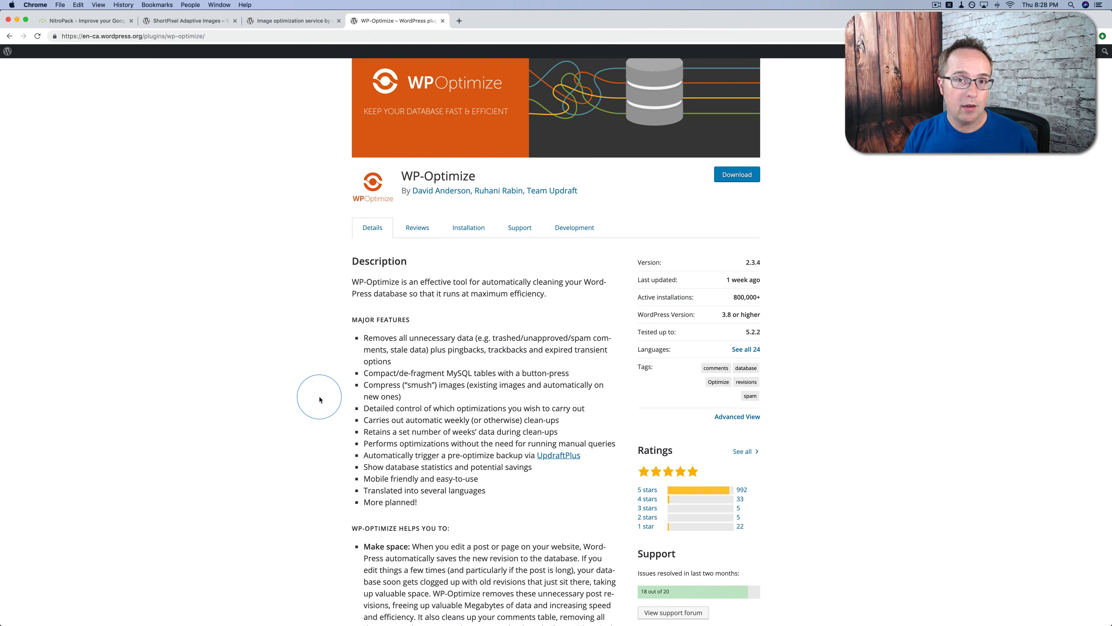
{"action": "mouse_move", "coordinate": [239, 220]}
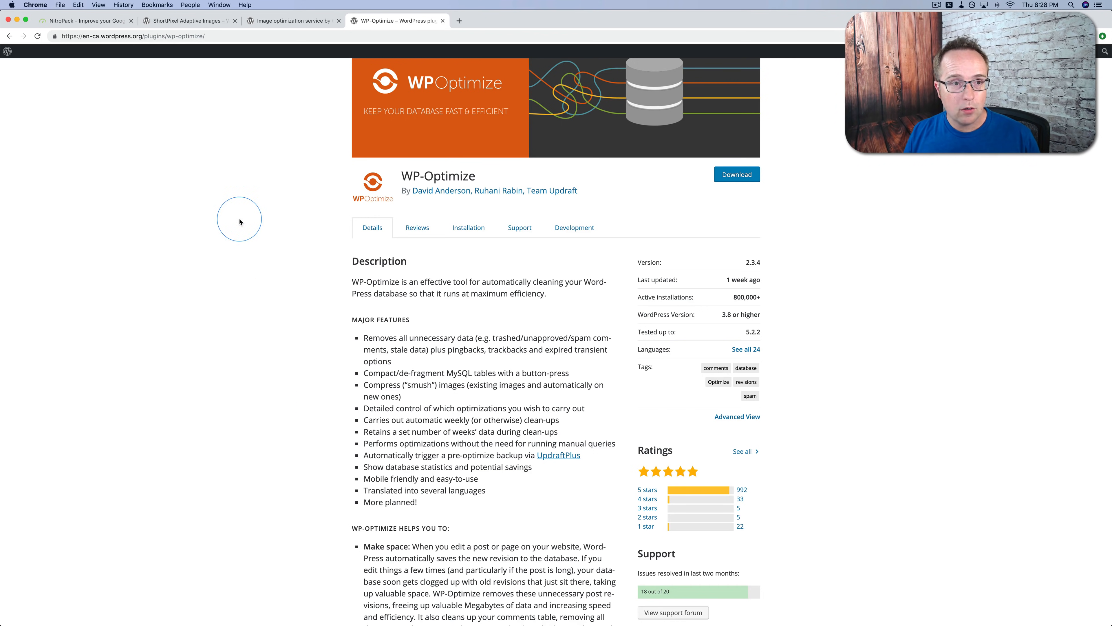
Cycle through the NitroPack, ShortPixel, Optimole and WP-Optimize pages, ending back on NitroPack
{"action": "left_click", "coordinate": [85, 21]}
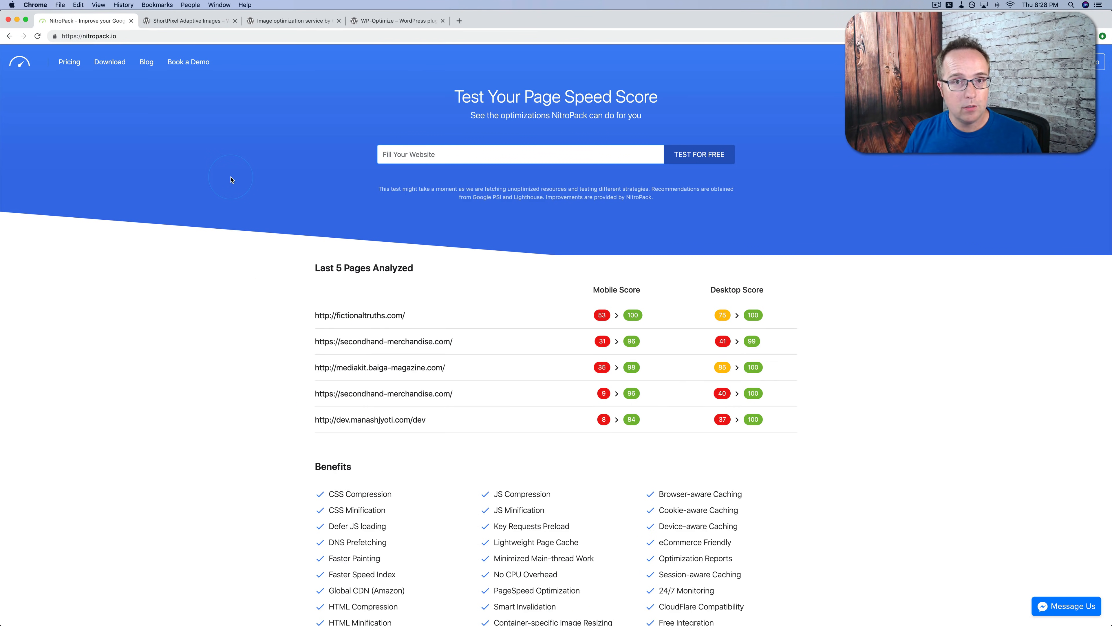
{"action": "left_click", "coordinate": [188, 20]}
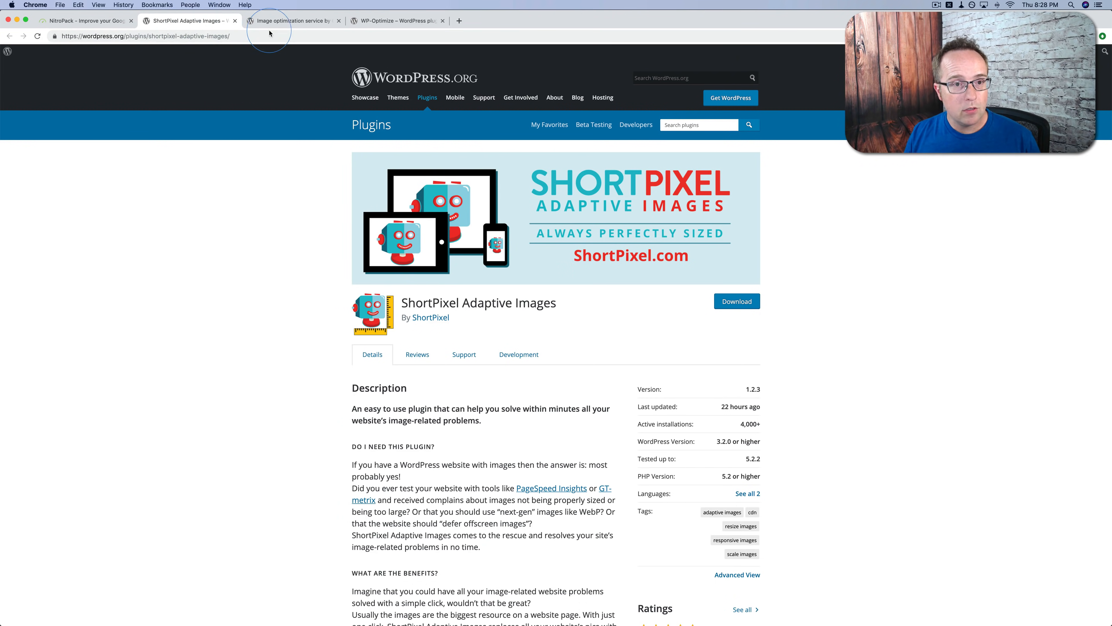
{"action": "left_click", "coordinate": [290, 21]}
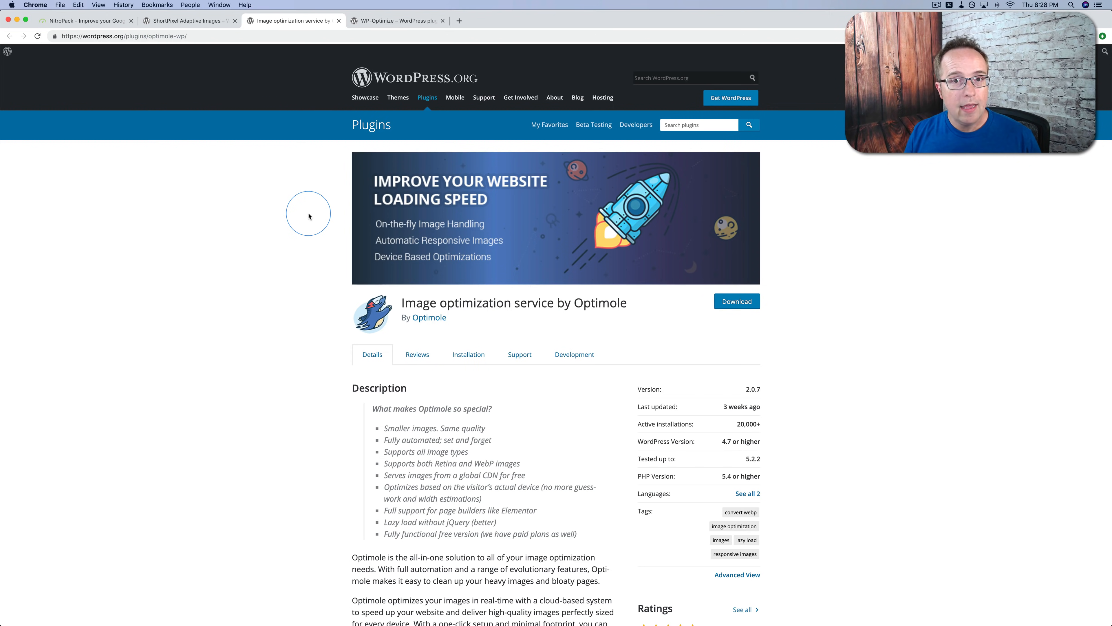
{"action": "left_click", "coordinate": [397, 21]}
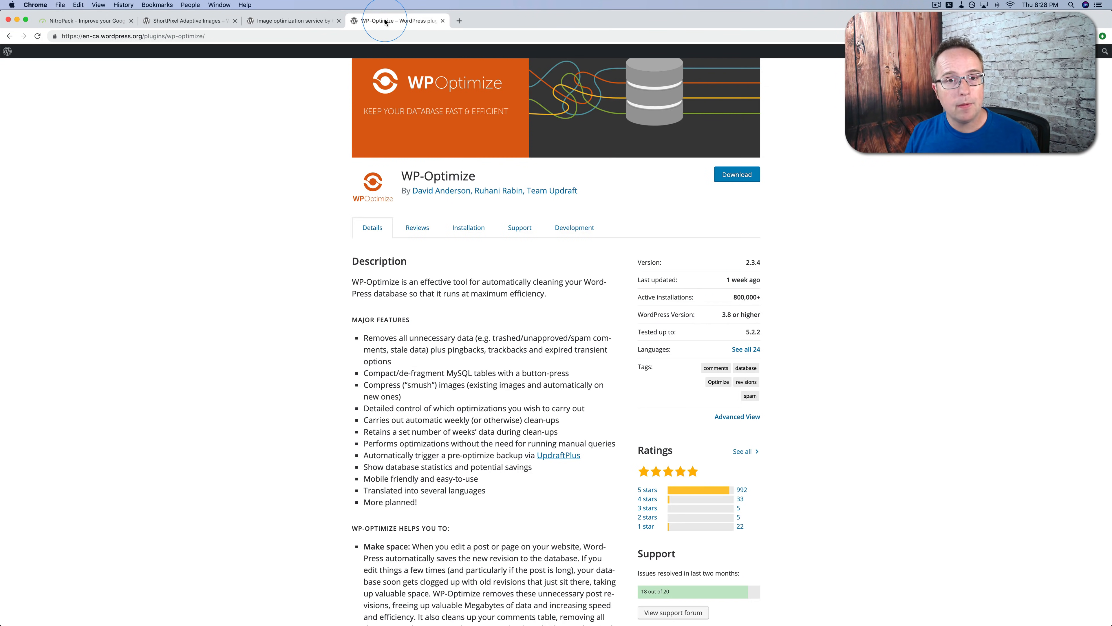
{"action": "mouse_move", "coordinate": [347, 168]}
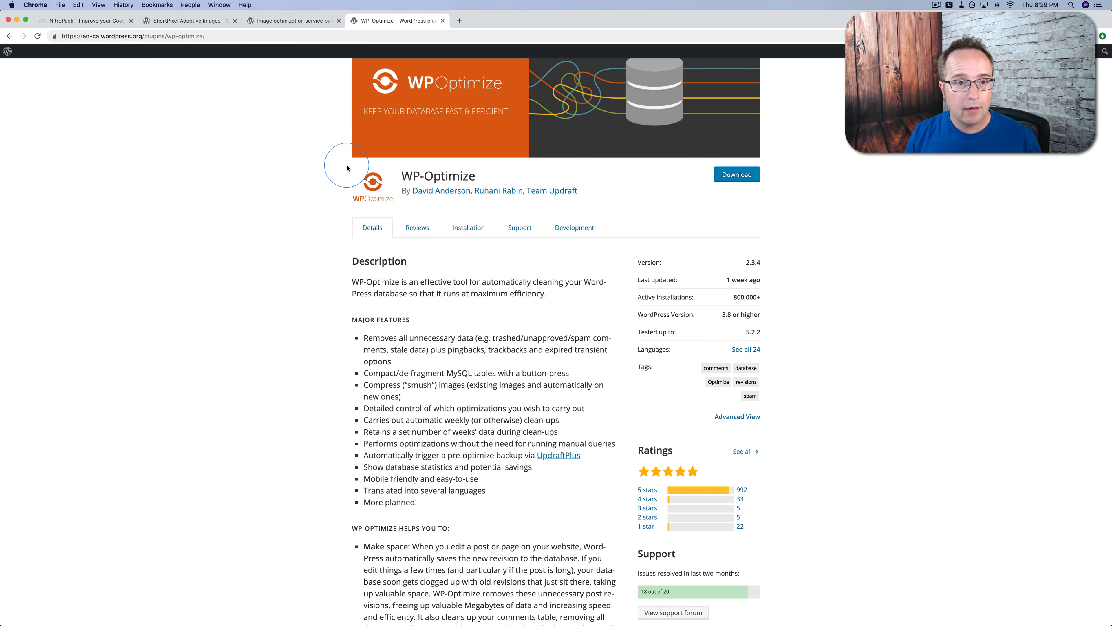
{"action": "left_click", "coordinate": [187, 20]}
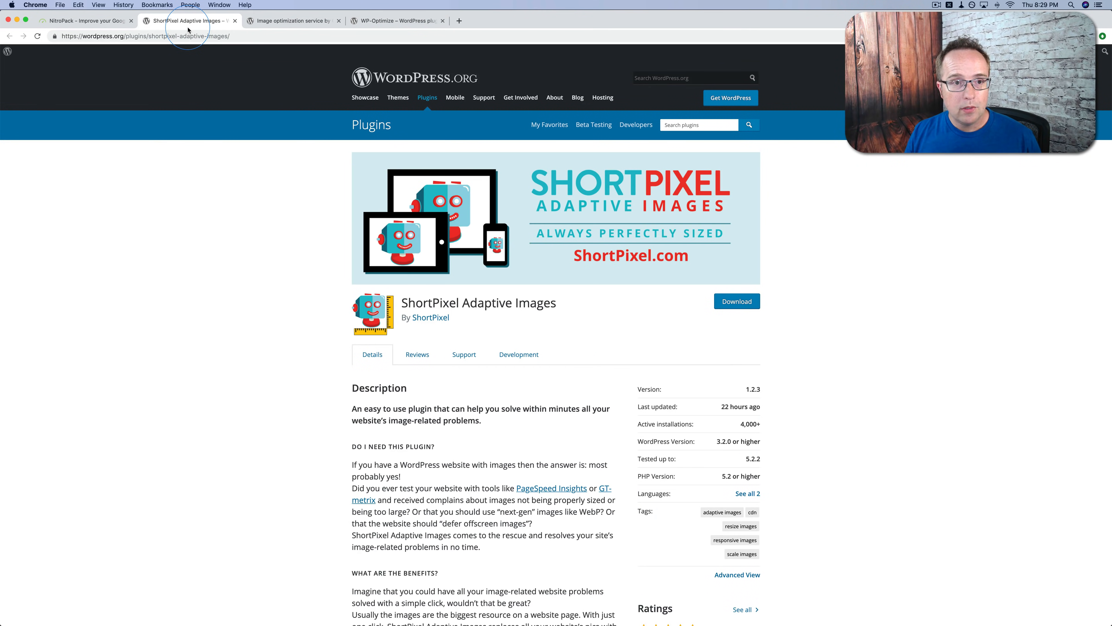
{"action": "mouse_move", "coordinate": [290, 19]}
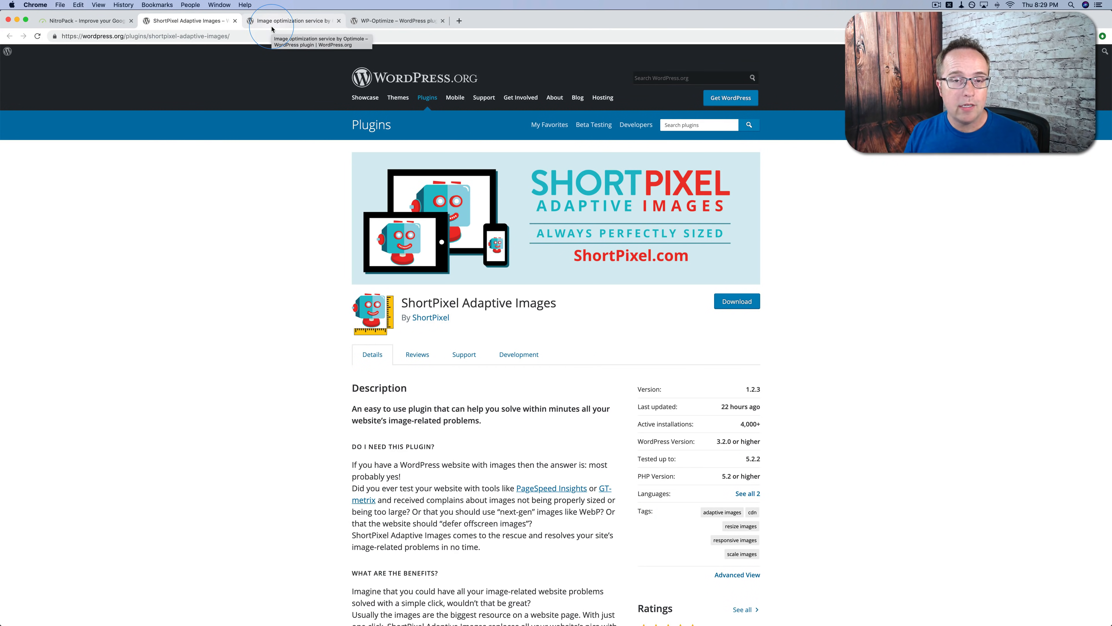
{"action": "mouse_move", "coordinate": [250, 85]}
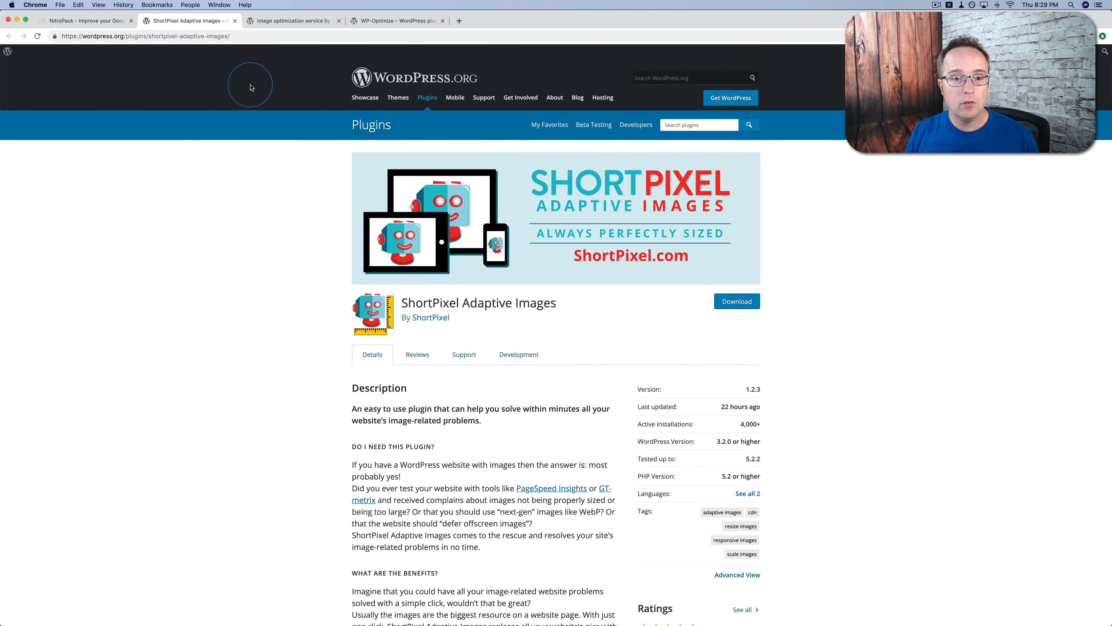
{"action": "left_click", "coordinate": [83, 20]}
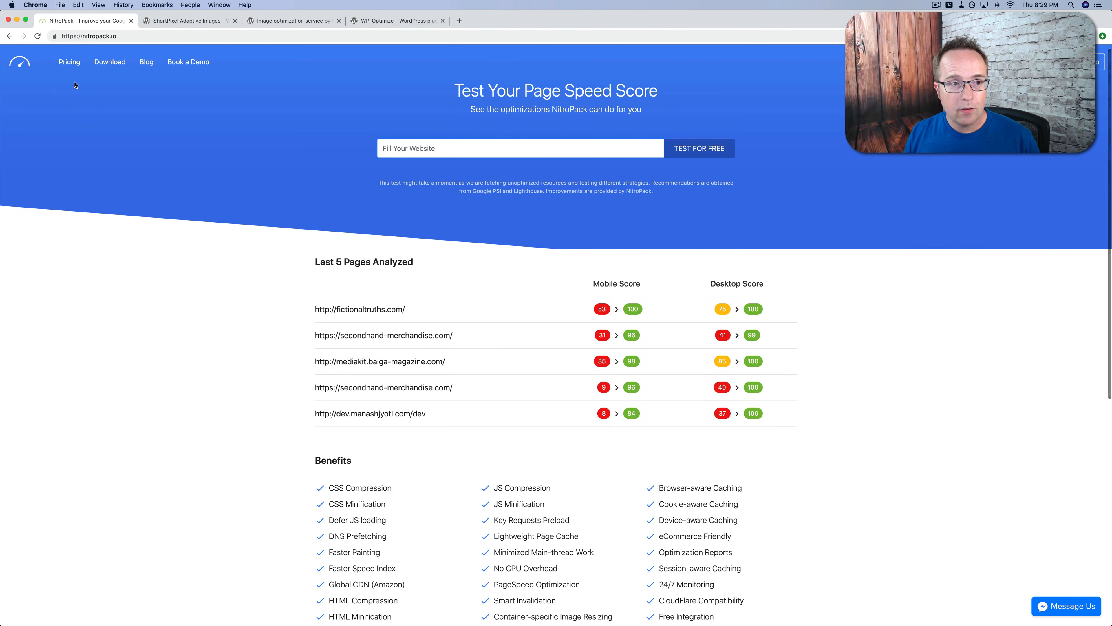
Review the NitroPack pricing plans, then reach the login form with the saved account email filled in
{"action": "left_click", "coordinate": [69, 62]}
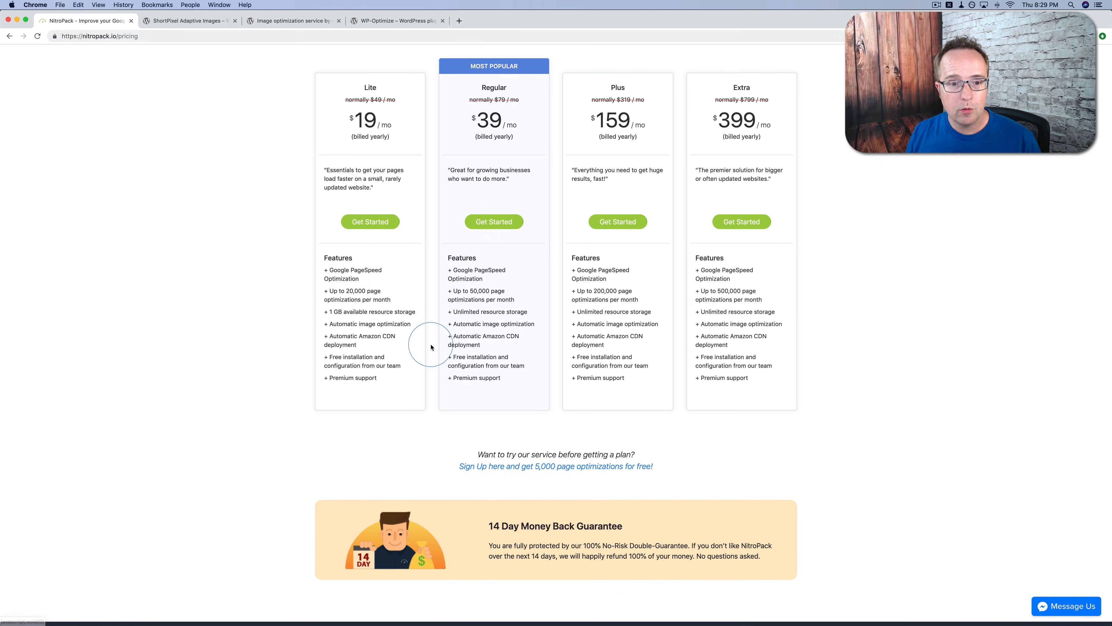
{"action": "mouse_move", "coordinate": [361, 309]}
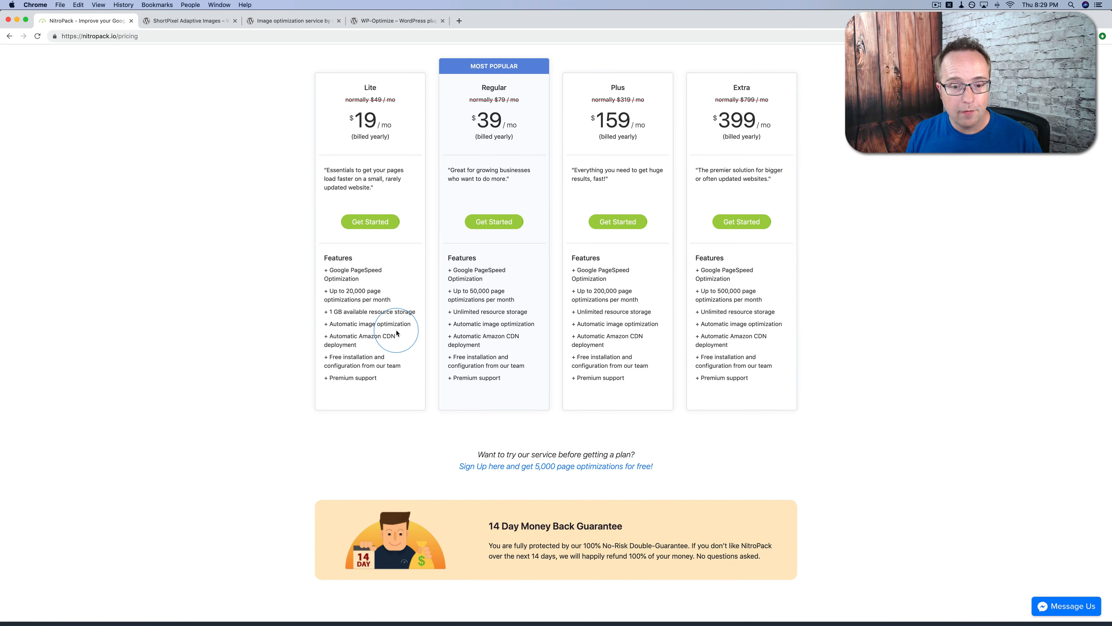
{"action": "scroll", "scroll_direction": "down", "scroll_amount": 3}
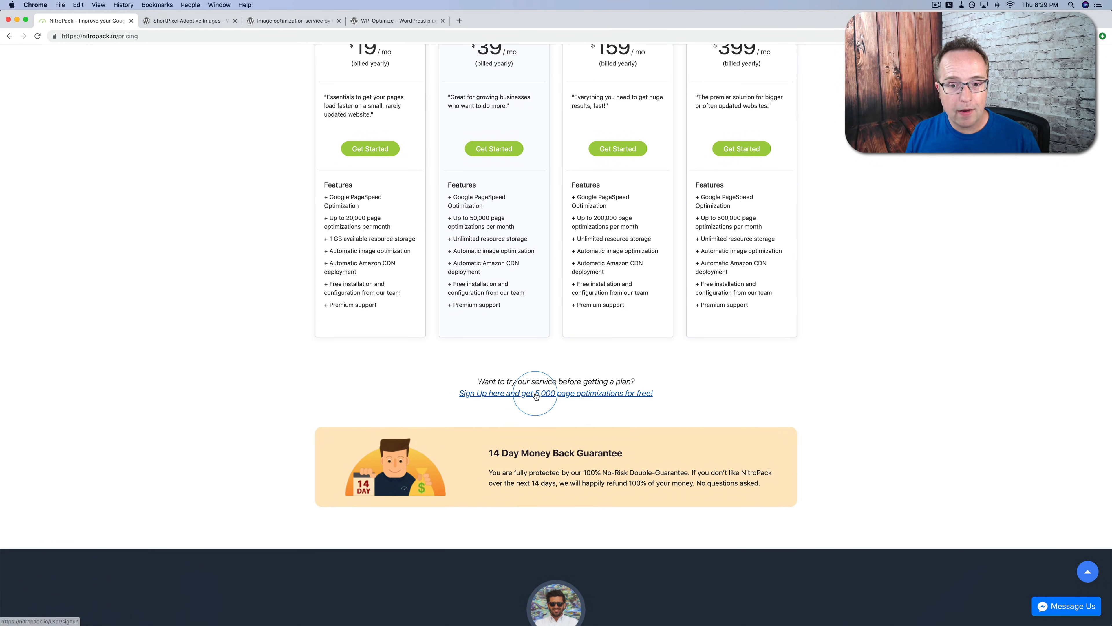
{"action": "mouse_move", "coordinate": [651, 399]}
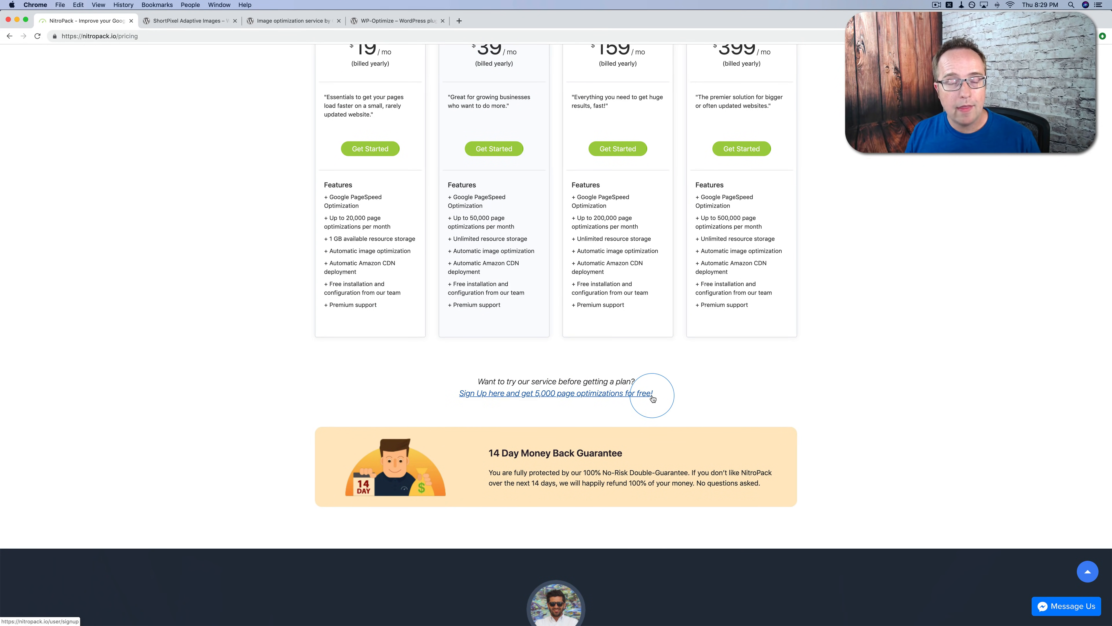
{"action": "scroll", "scroll_direction": "up", "scroll_amount": 3}
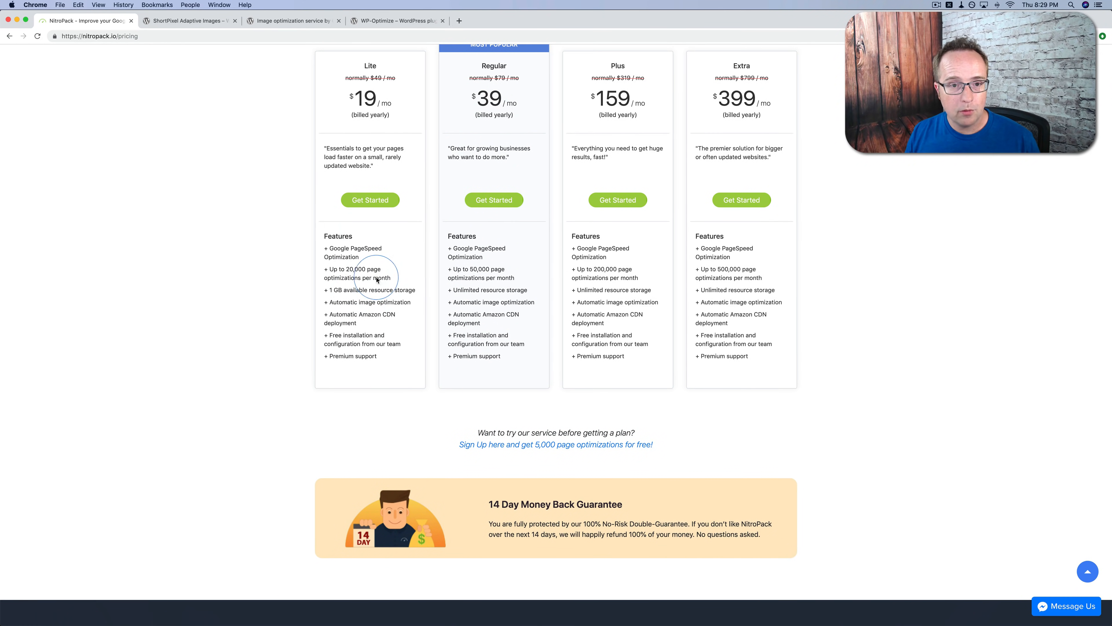
{"action": "mouse_move", "coordinate": [205, 341]}
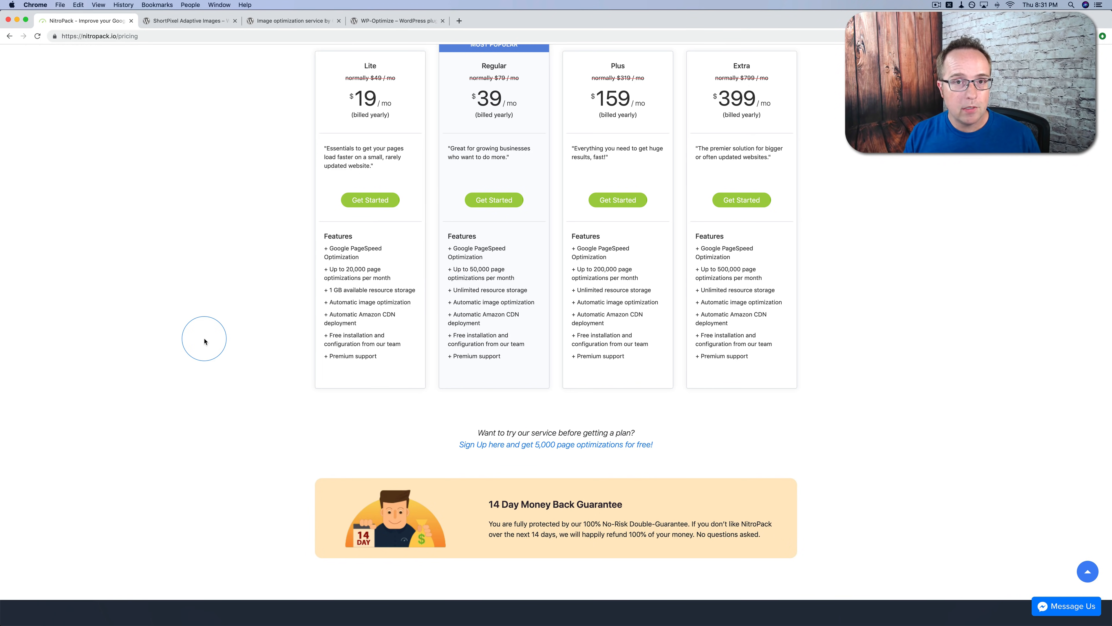
{"action": "mouse_move", "coordinate": [438, 370]}
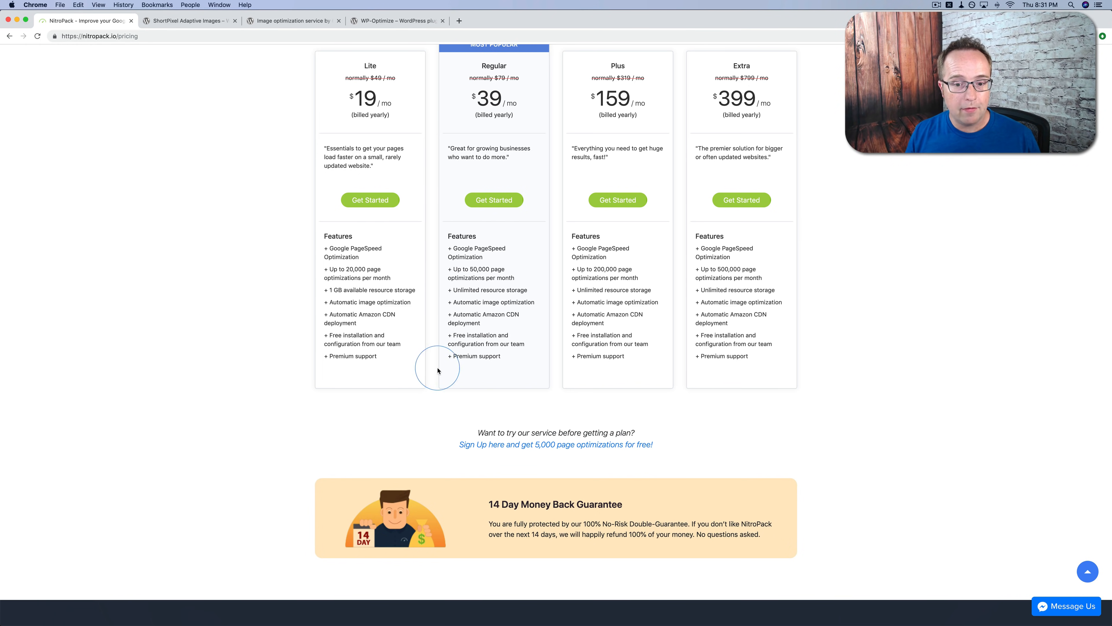
{"action": "mouse_move", "coordinate": [405, 454]}
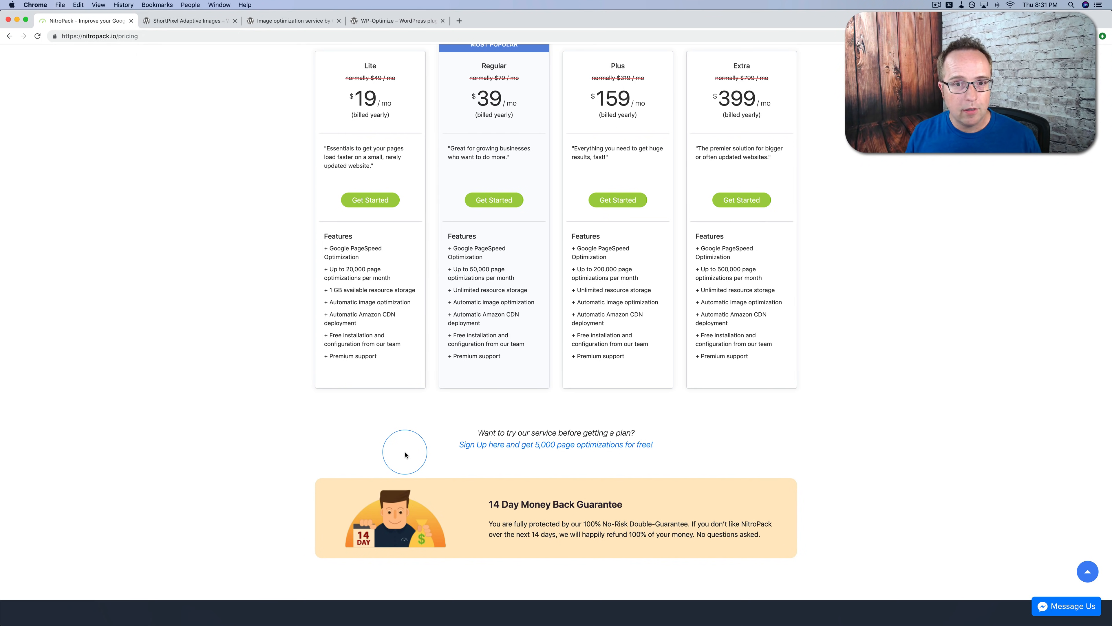
{"action": "mouse_move", "coordinate": [381, 467]}
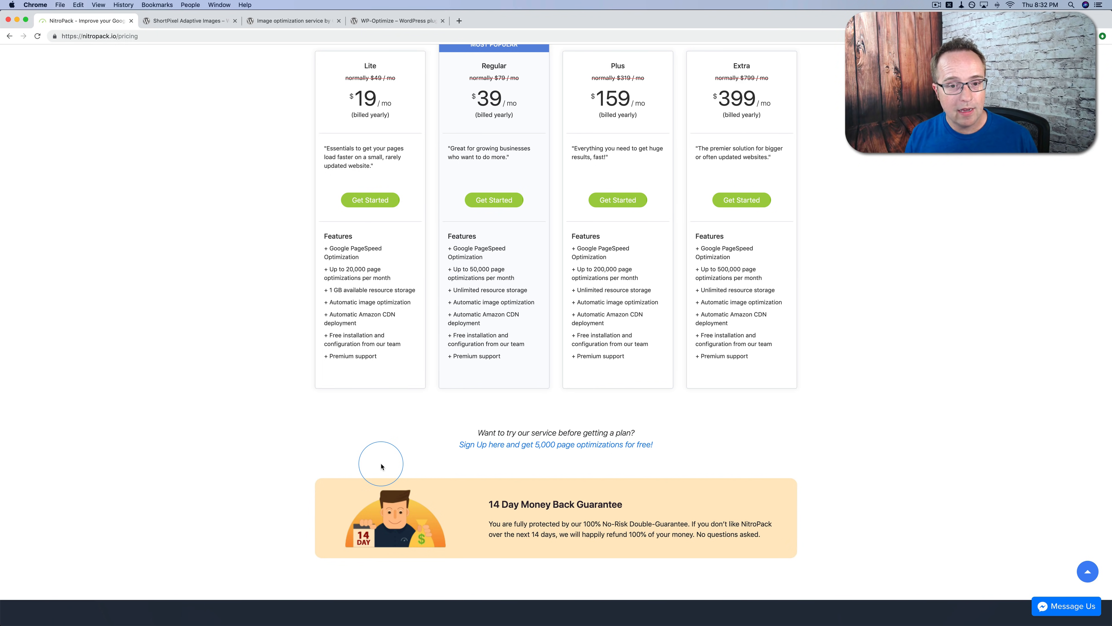
{"action": "mouse_move", "coordinate": [538, 445]}
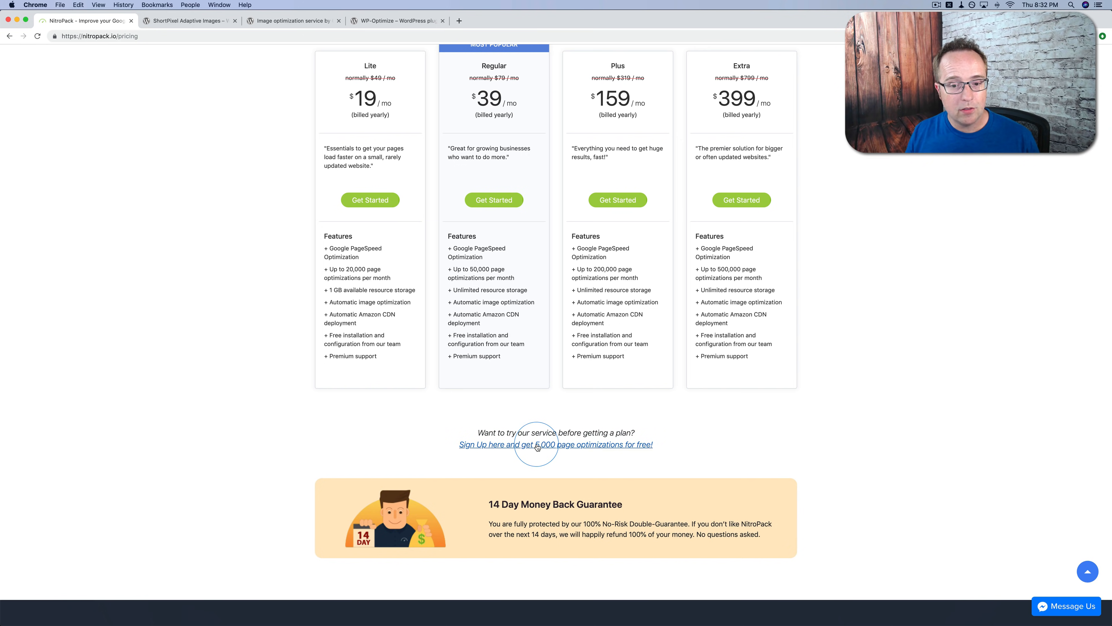
{"action": "mouse_move", "coordinate": [493, 465]}
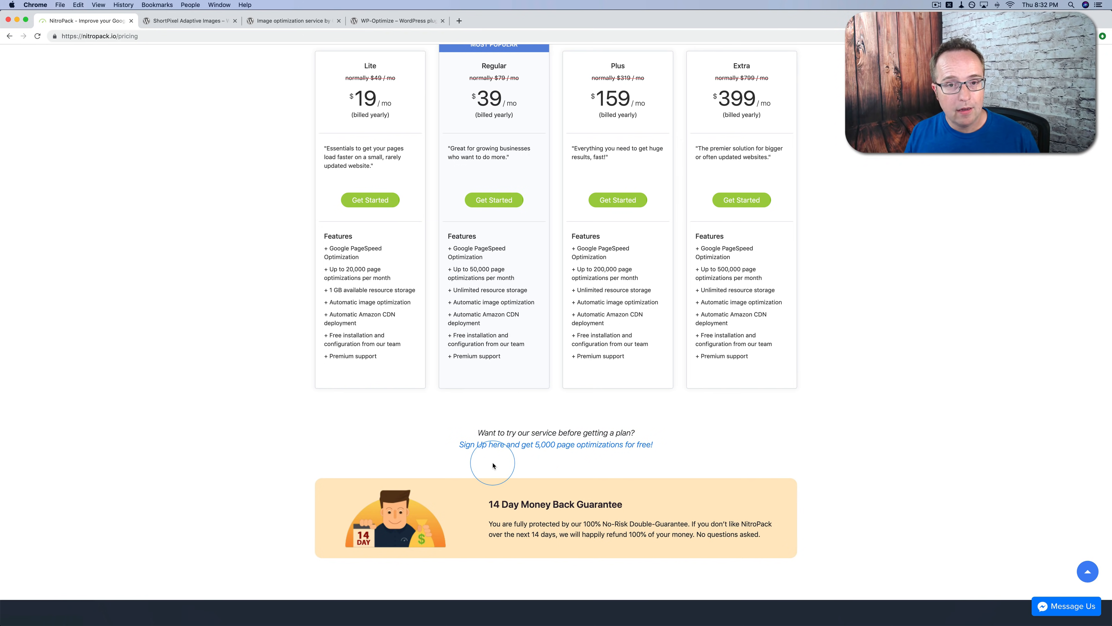
{"action": "scroll", "scroll_direction": "up", "scroll_amount": 3}
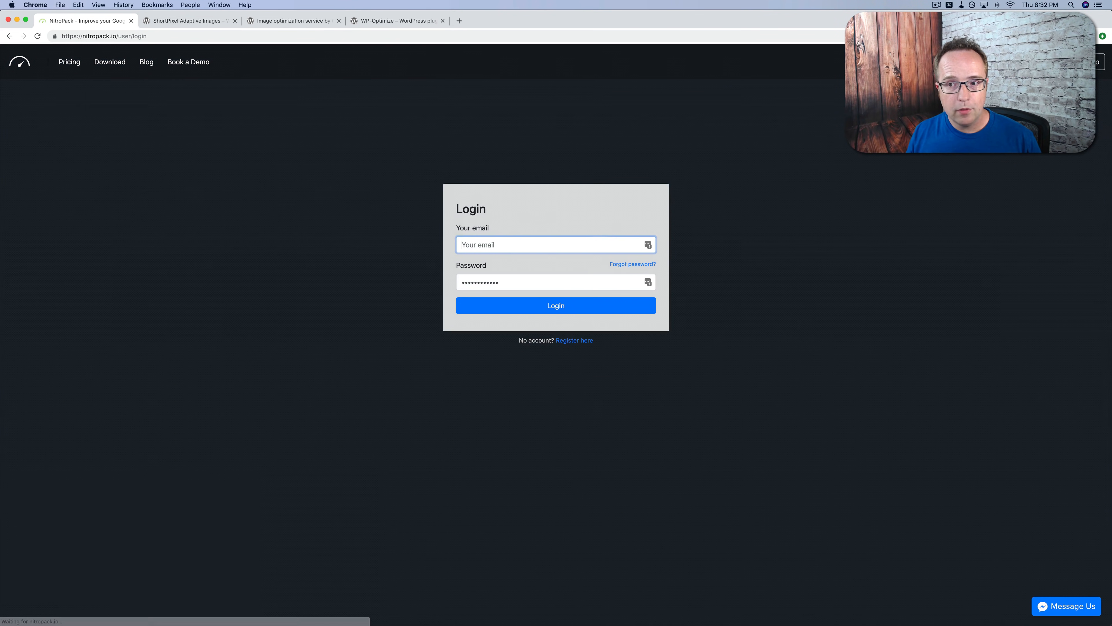
{"action": "left_click", "coordinate": [555, 306]}
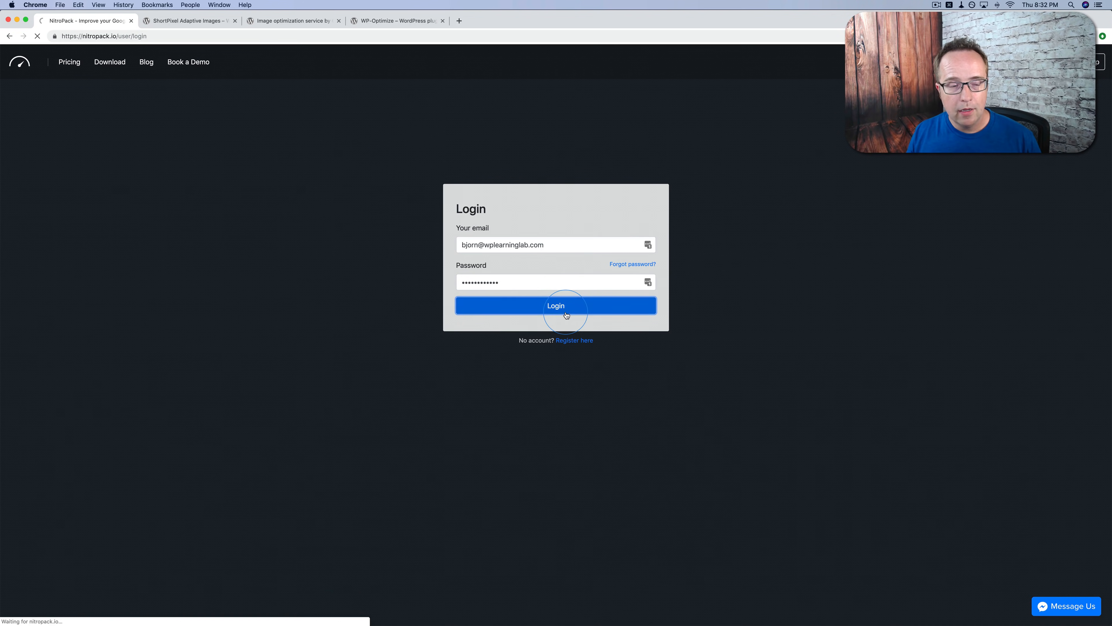
{"action": "left_click", "coordinate": [555, 306]}
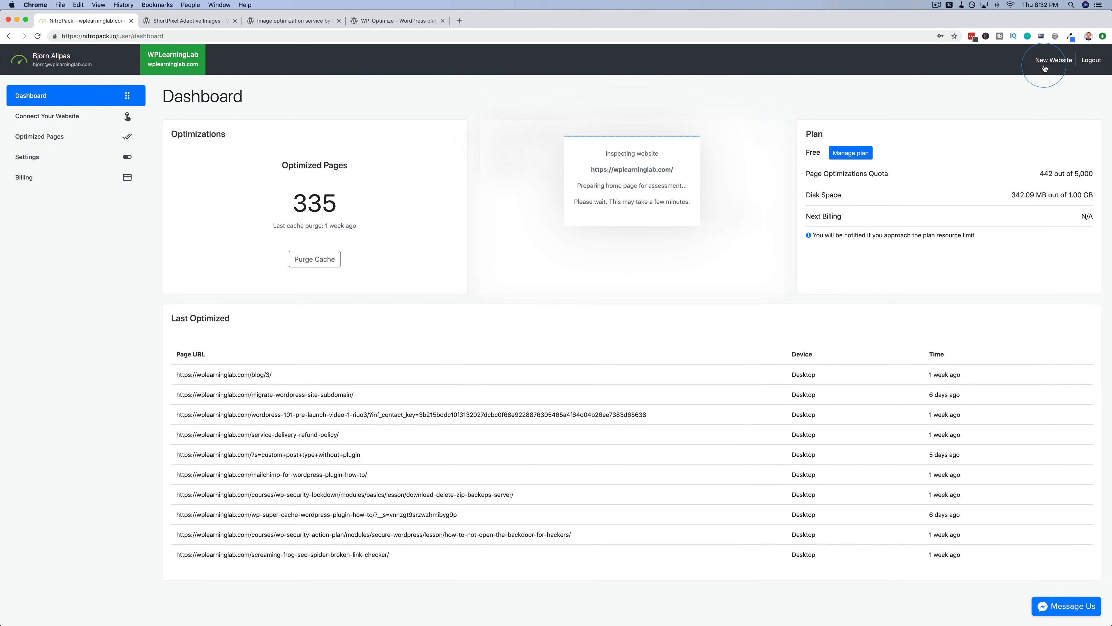
{"action": "left_click", "coordinate": [1054, 60]}
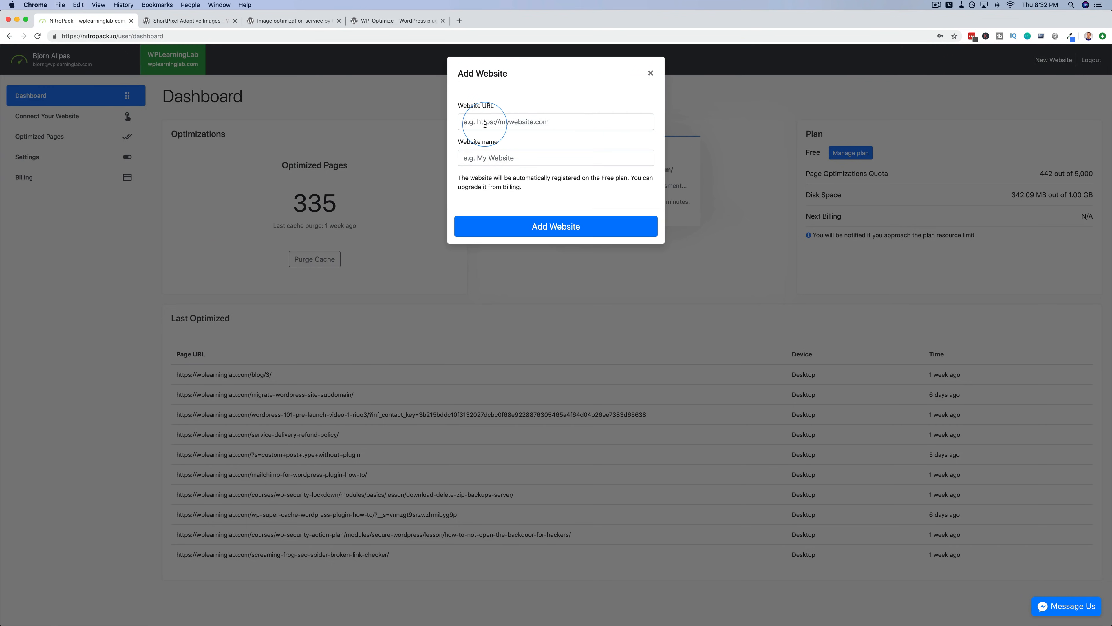
{"action": "type", "text": "http://elementor2019.com"}
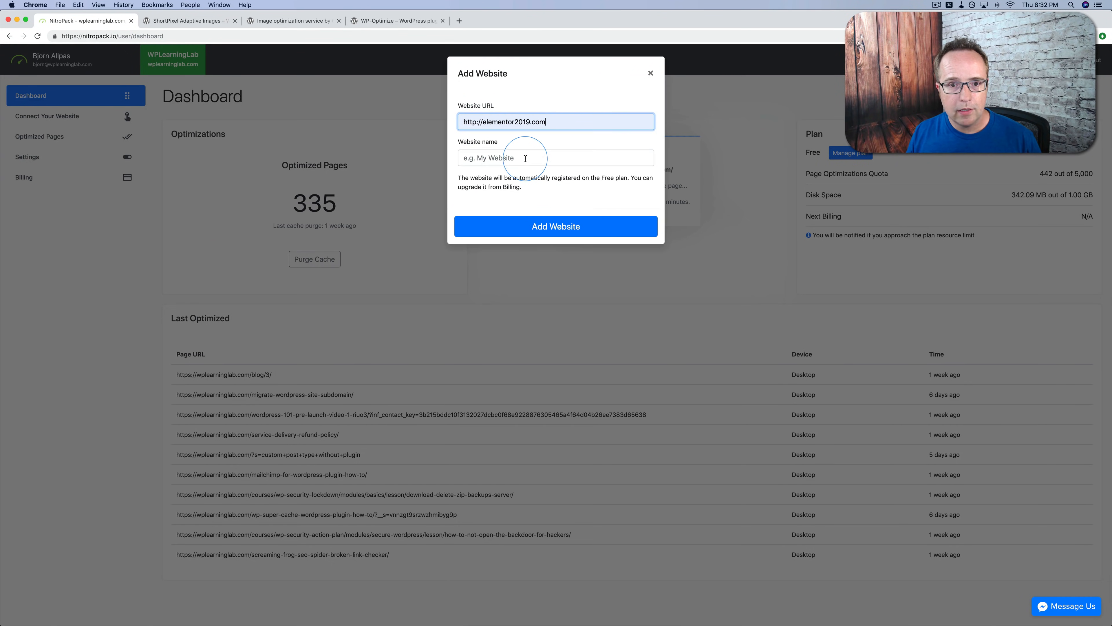
{"action": "type", "text": "Elementor 2019"}
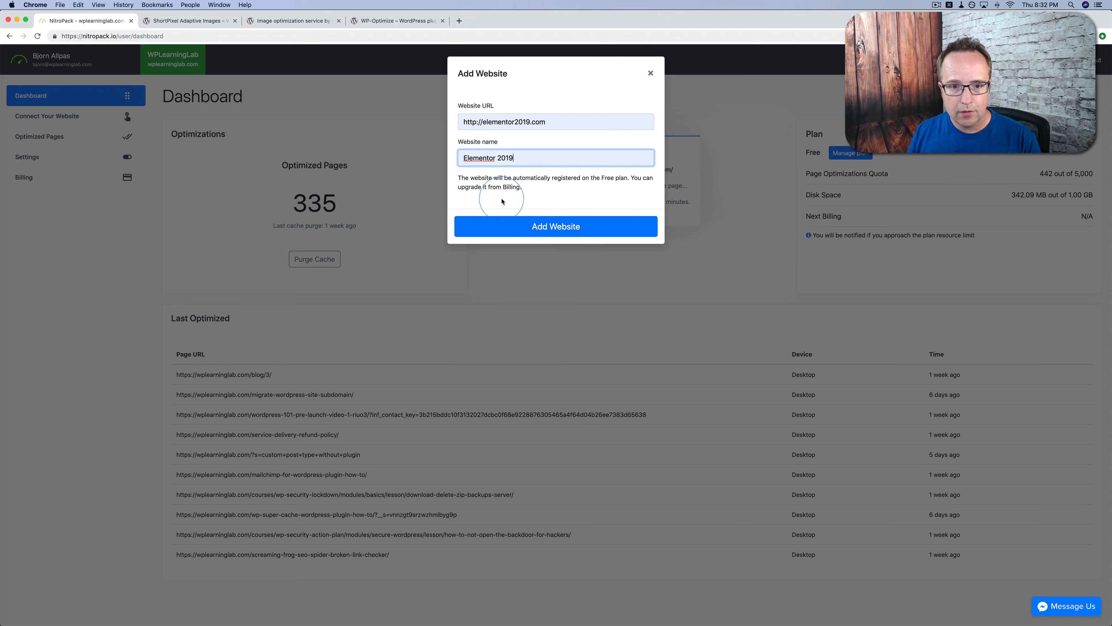
{"action": "left_click", "coordinate": [555, 226]}
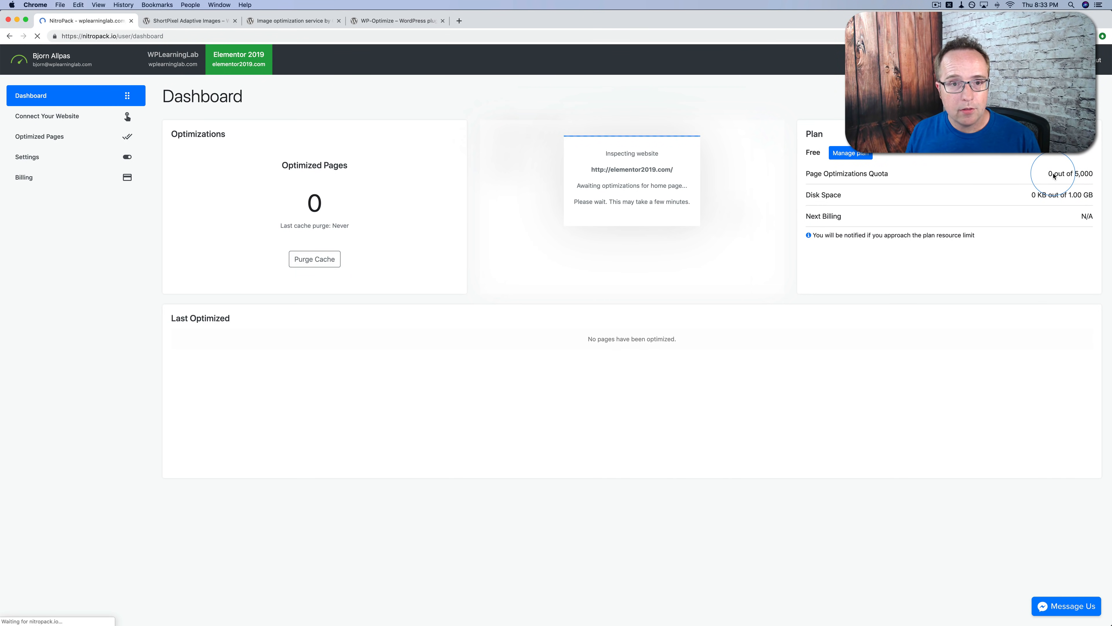
{"action": "left_click", "coordinate": [171, 59]}
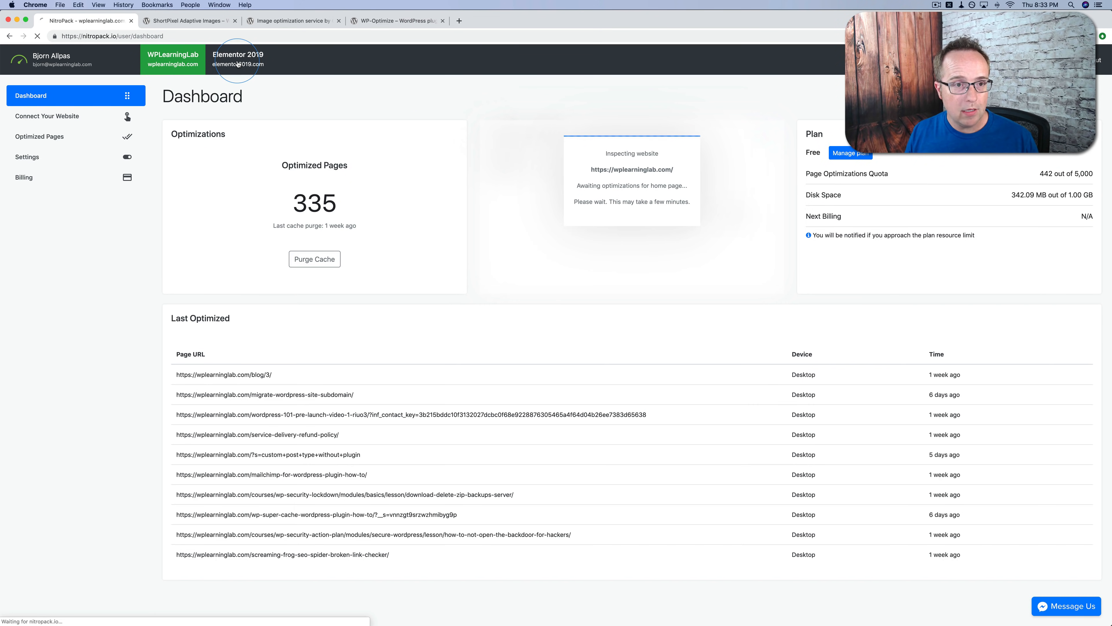
{"action": "left_click", "coordinate": [238, 59]}
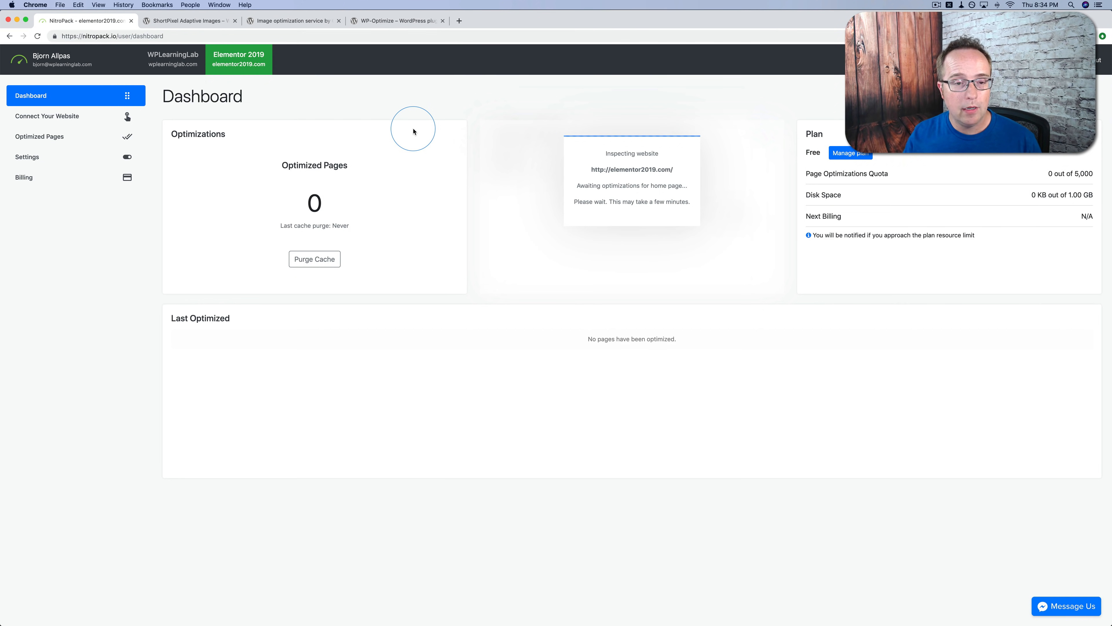
{"action": "mouse_move", "coordinate": [476, 129]}
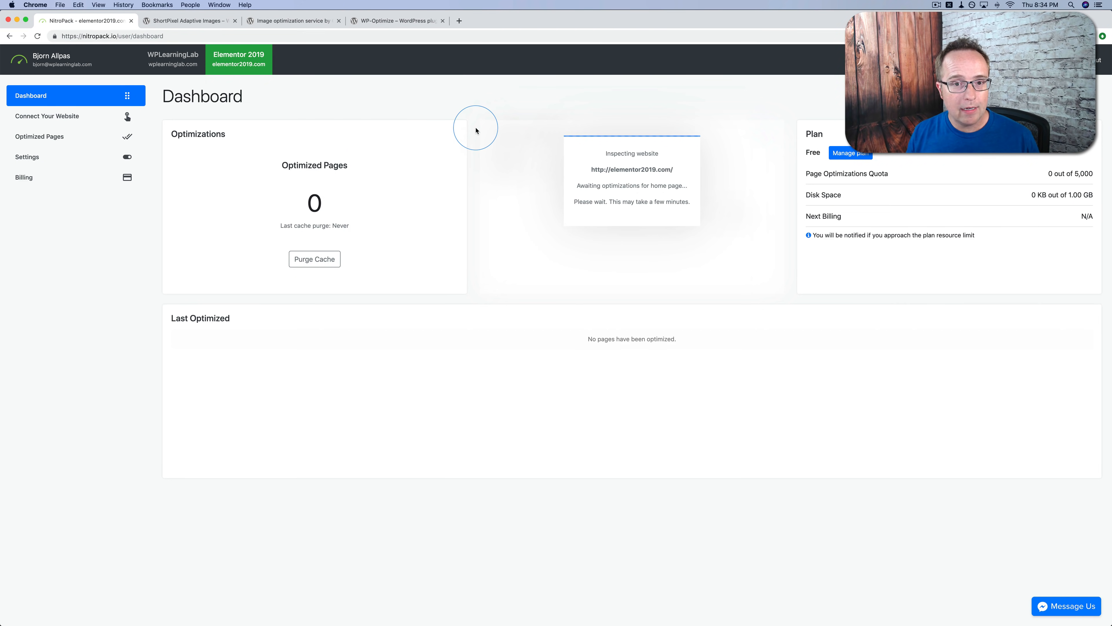